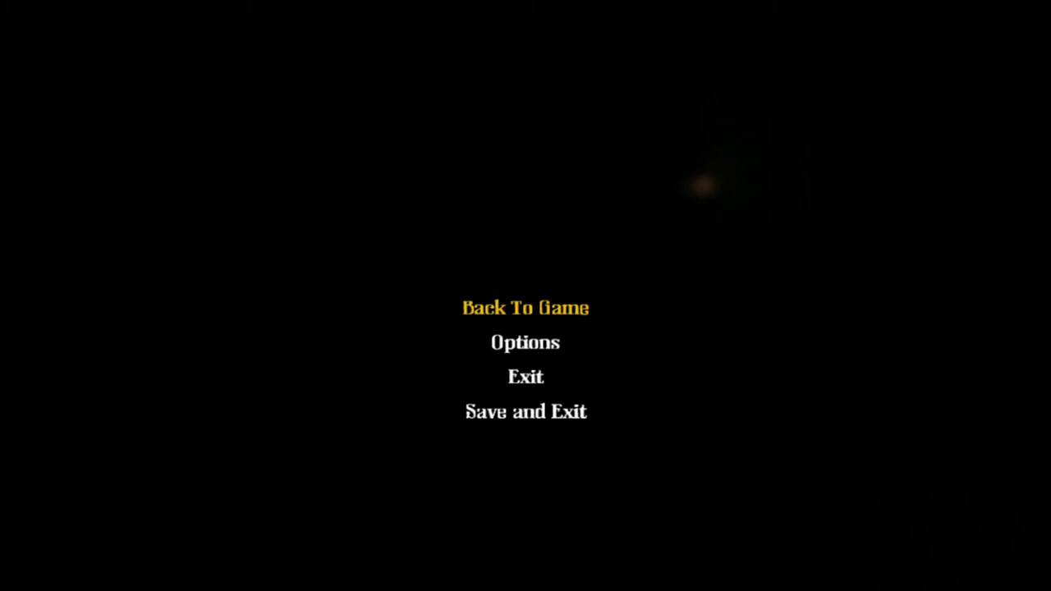
mouse_move(913, 285)
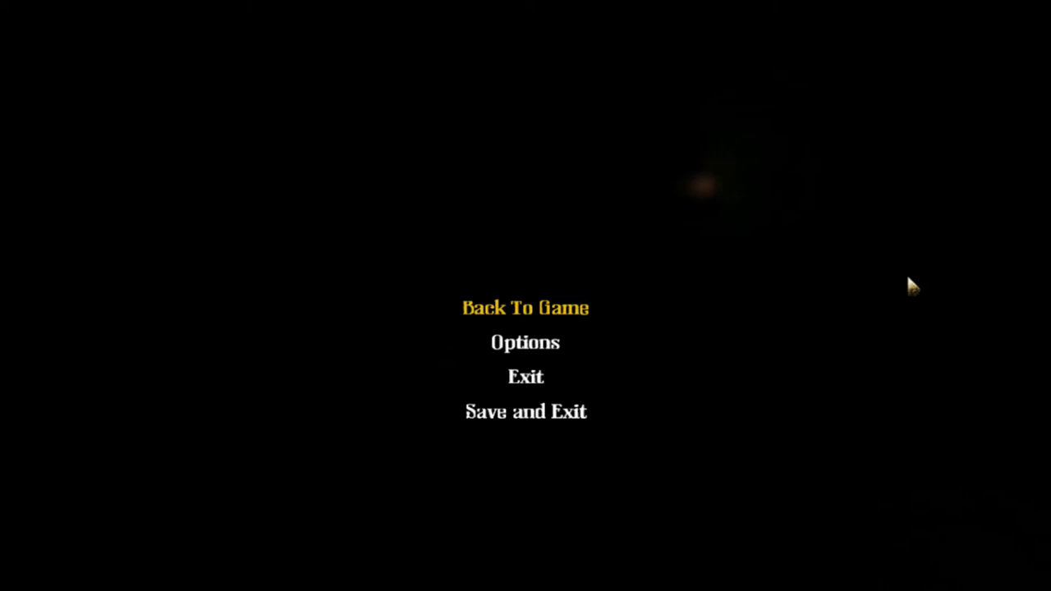
mouse_move(460, 161)
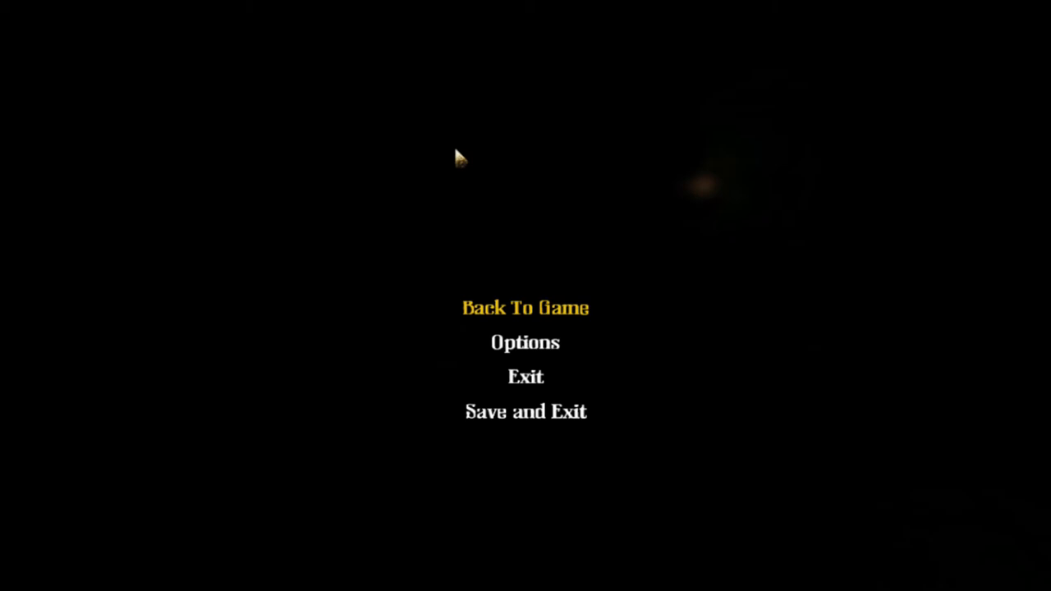
mouse_move(294, 477)
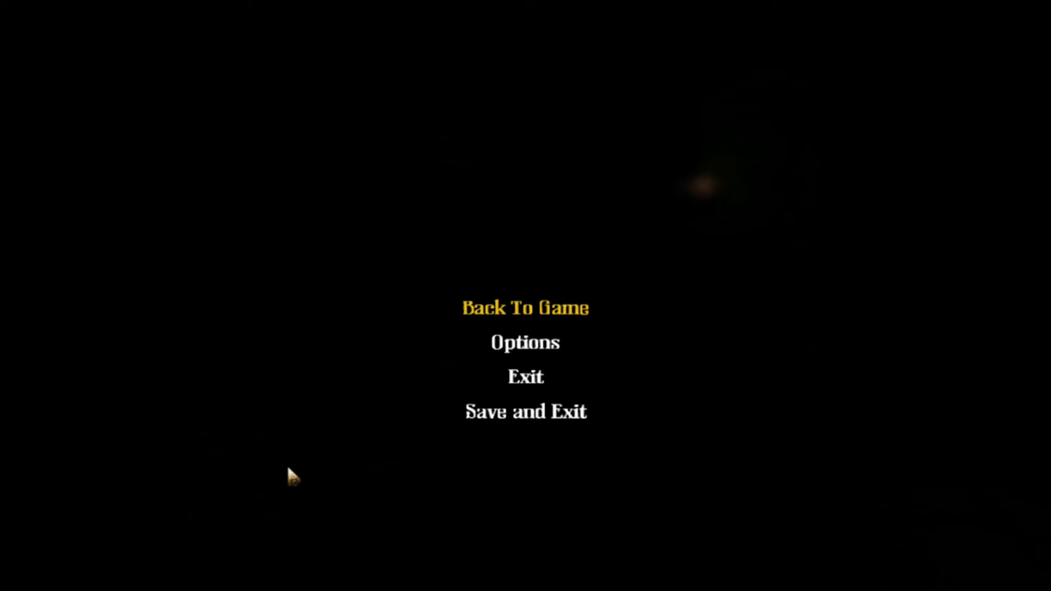
mouse_move(525, 115)
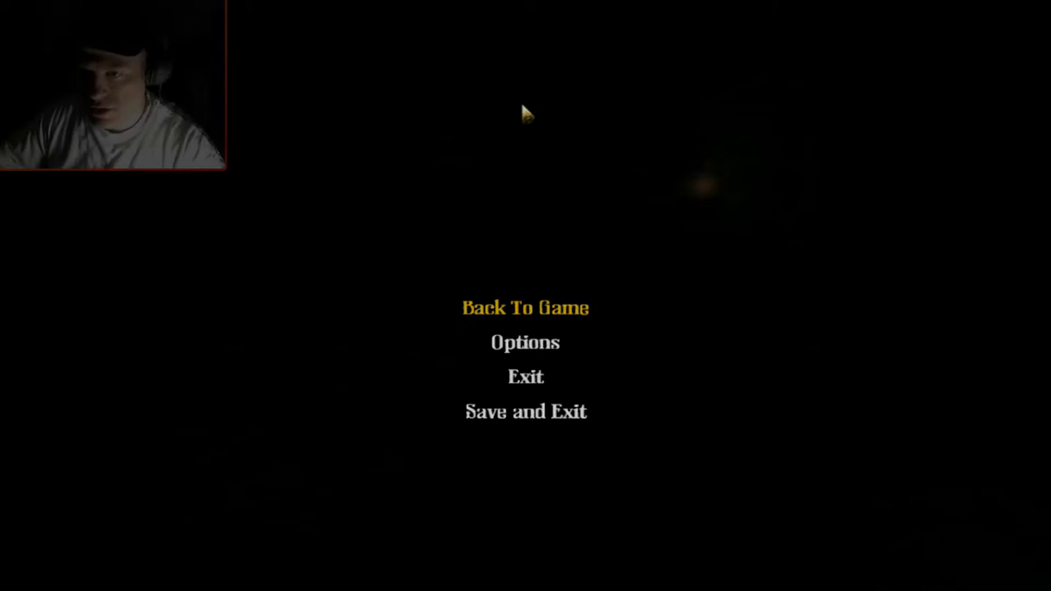
mouse_move(146, 349)
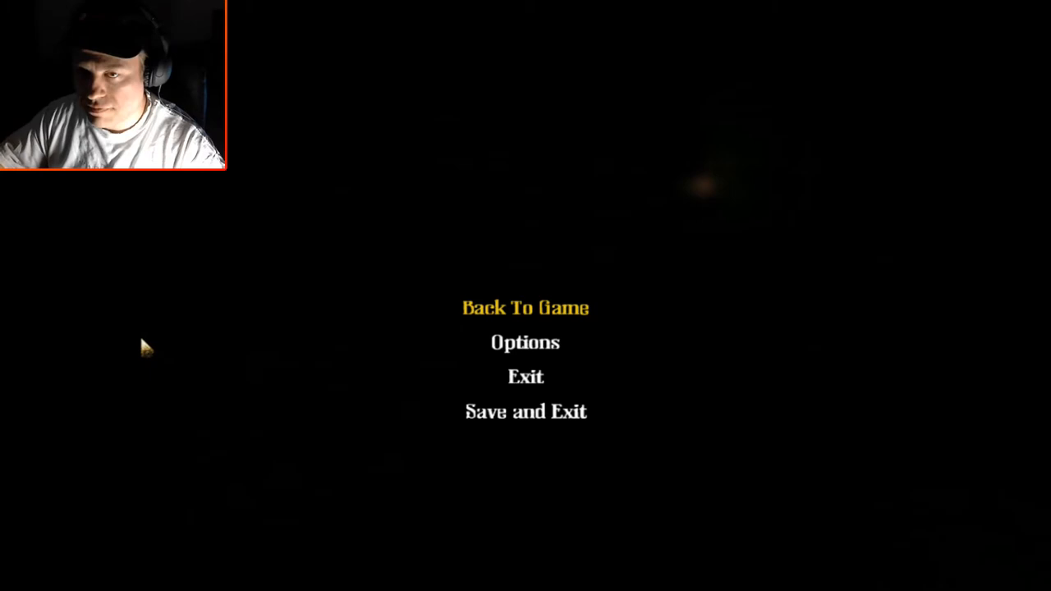
mouse_move(358, 365)
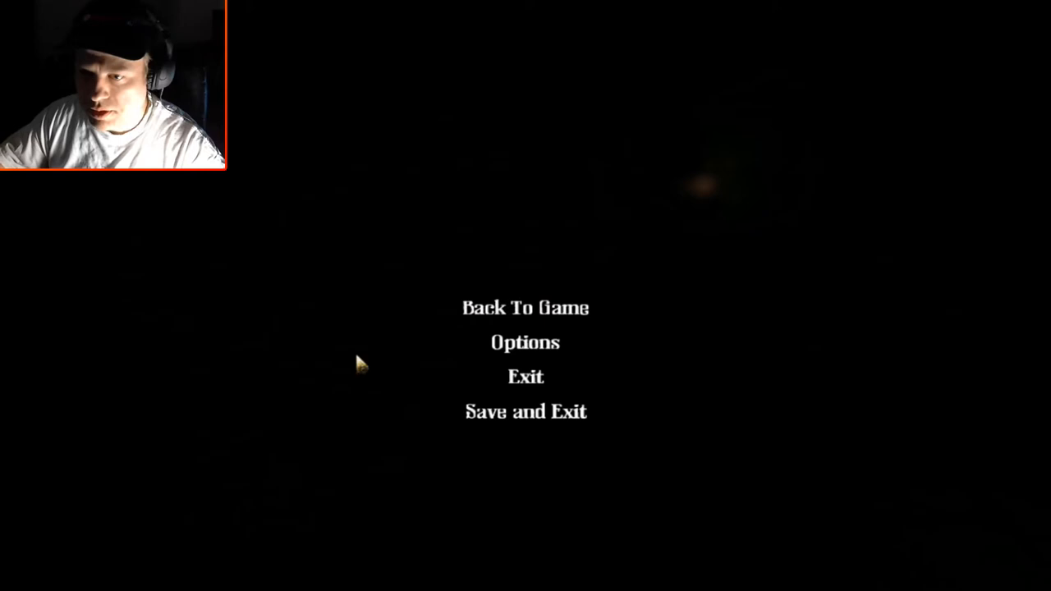
mouse_move(828, 391)
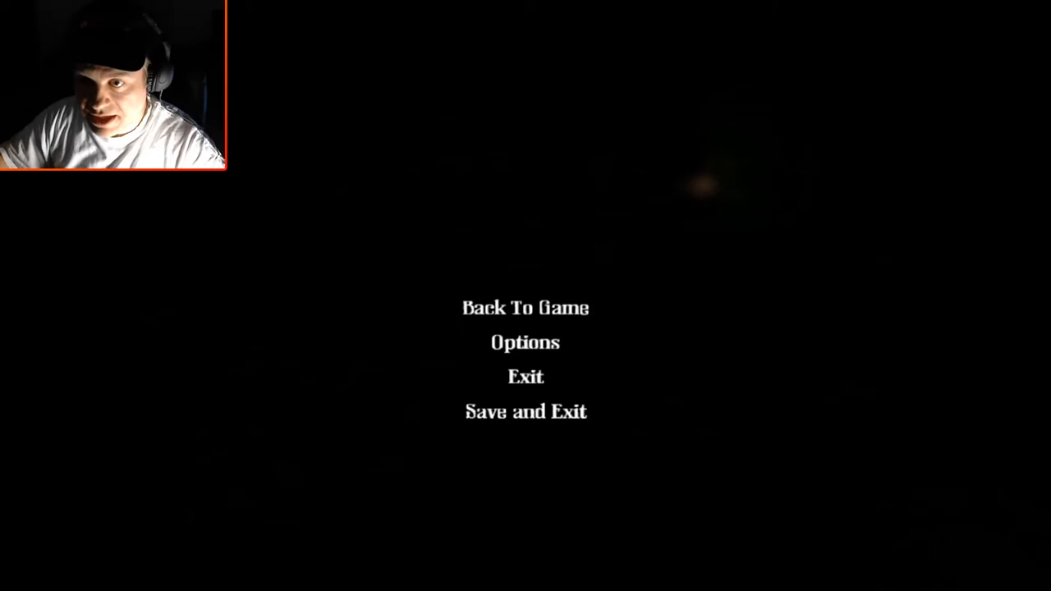
mouse_move(650, 437)
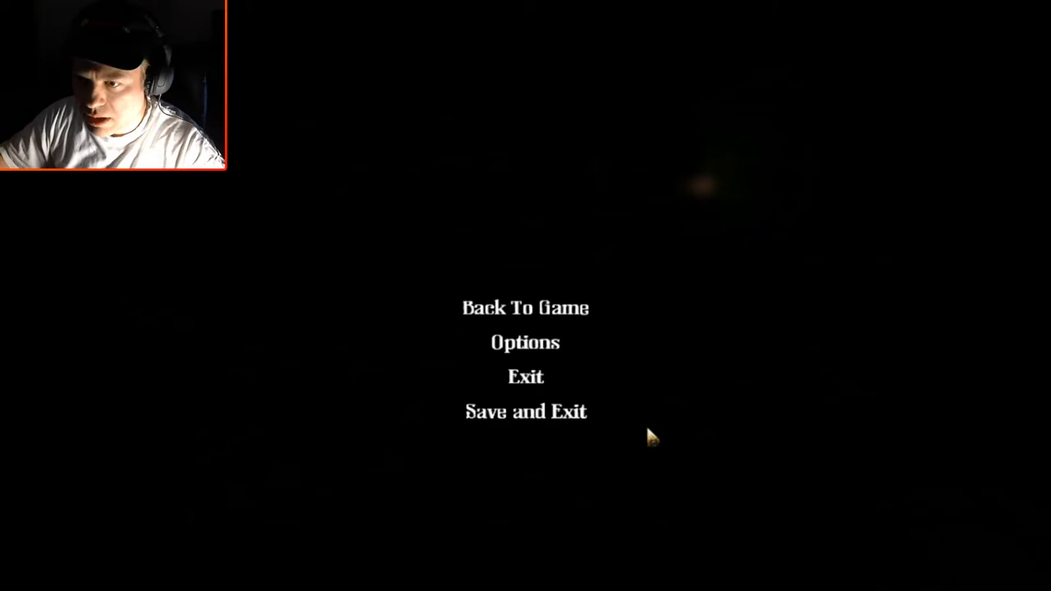
mouse_move(607, 215)
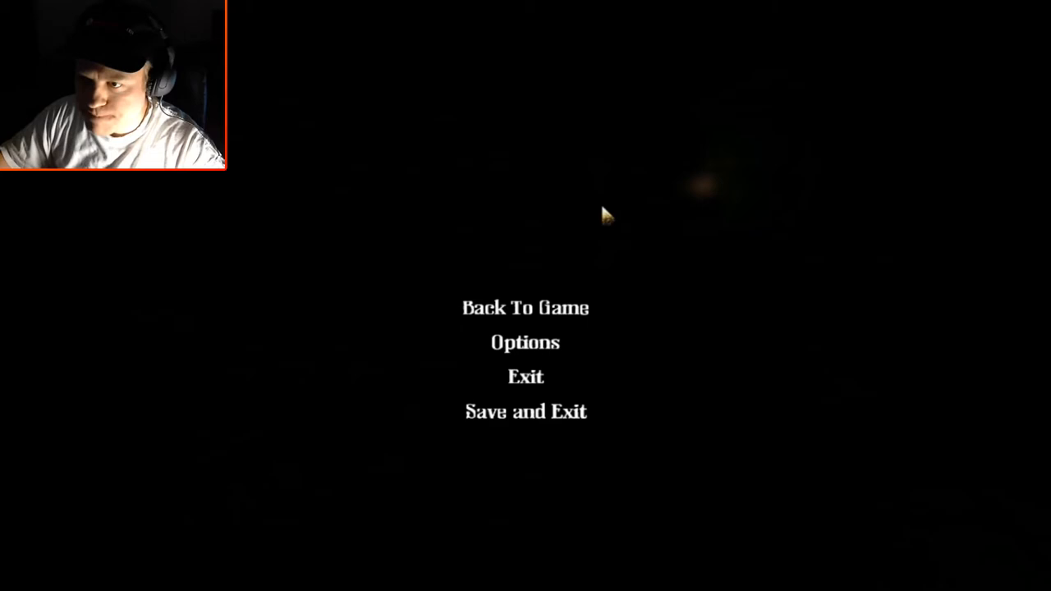
mouse_move(673, 436)
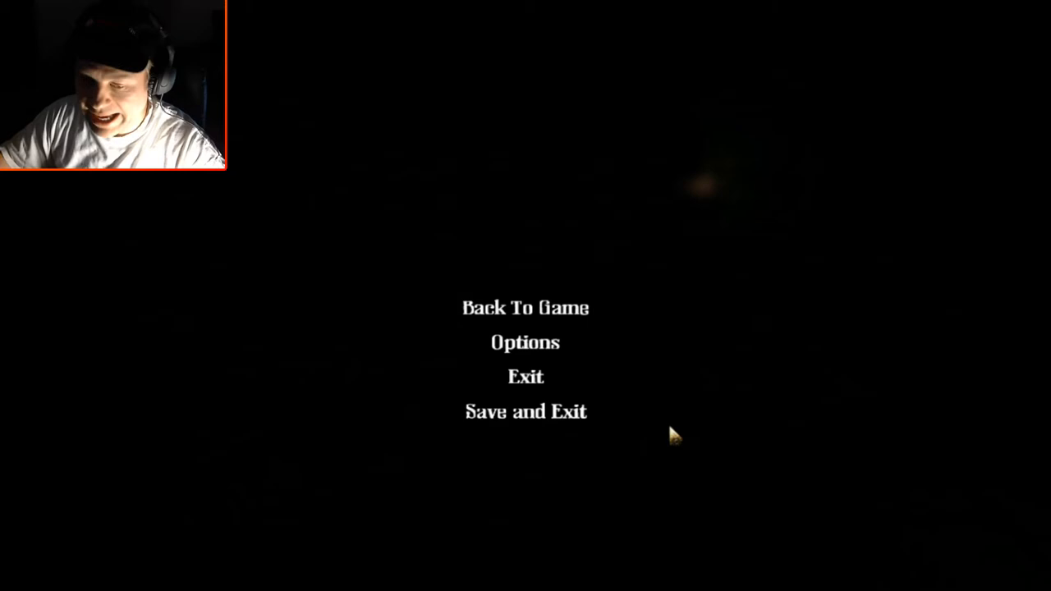
mouse_move(697, 436)
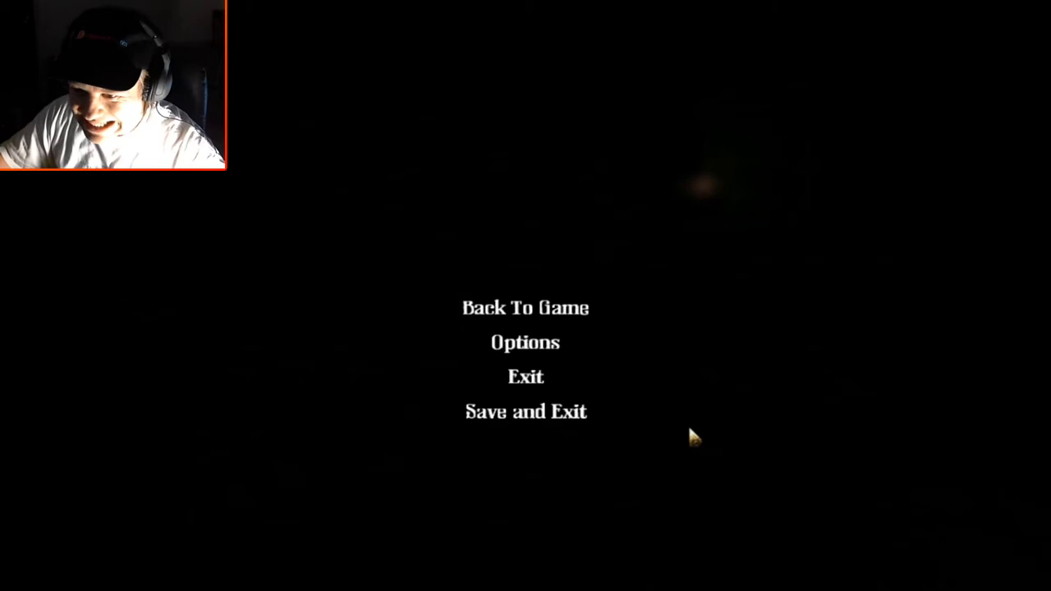
left_click(526, 309)
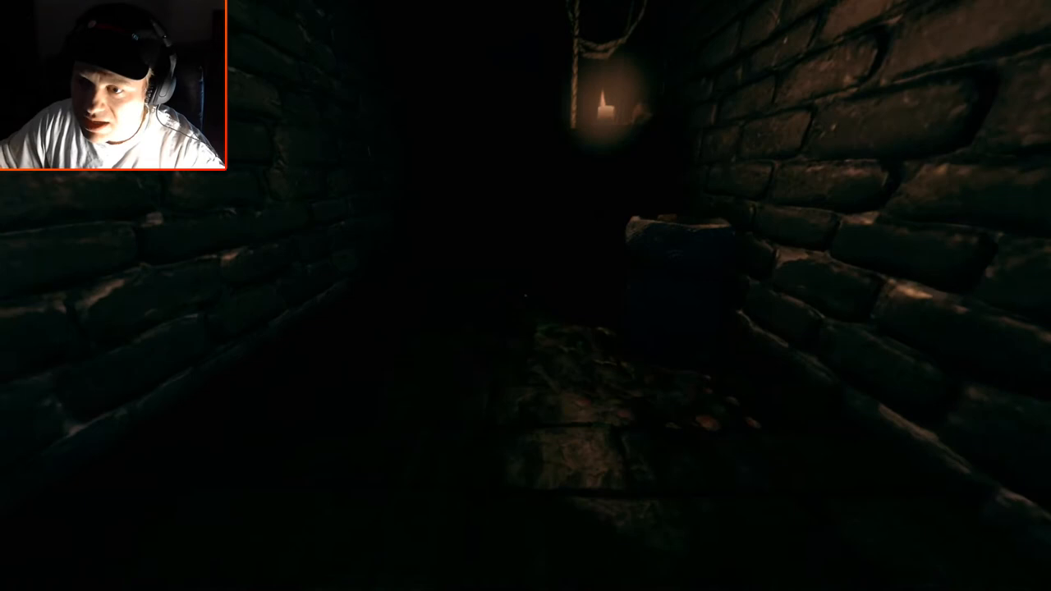
mouse_move(526, 296)
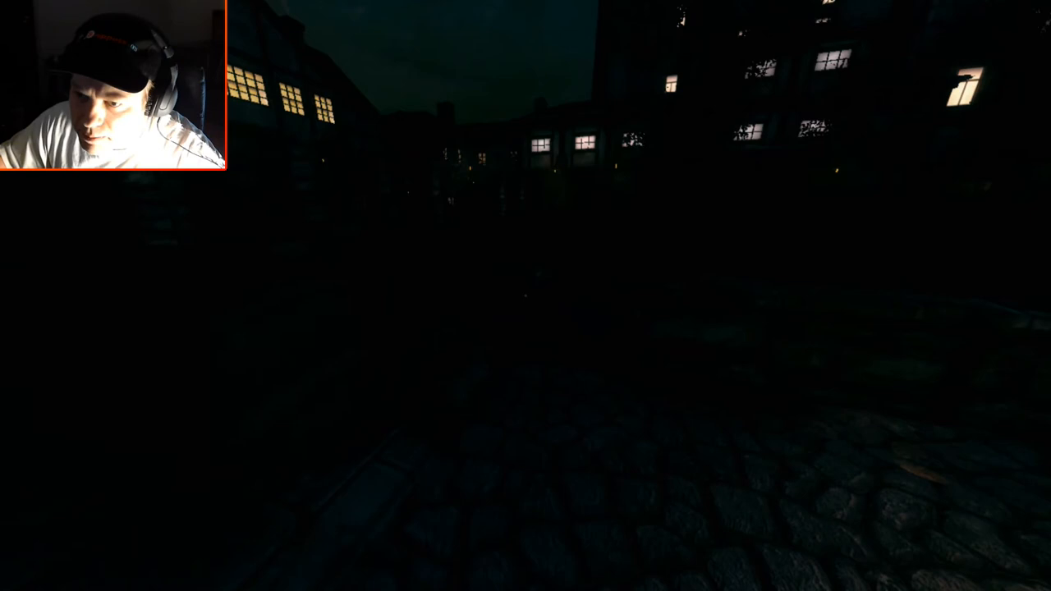
mouse_move(526, 296)
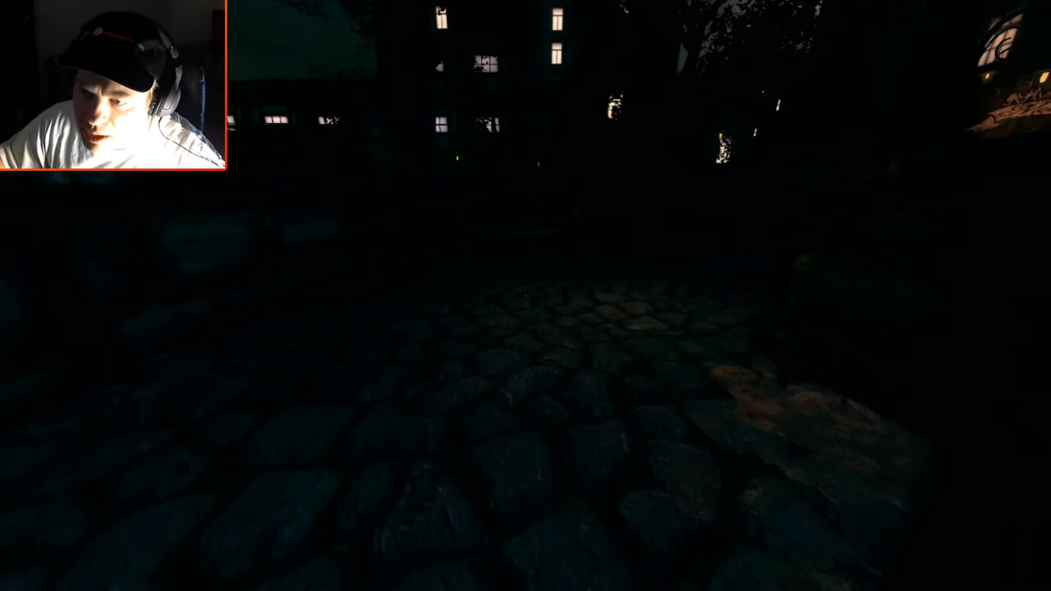
mouse_move(526, 295)
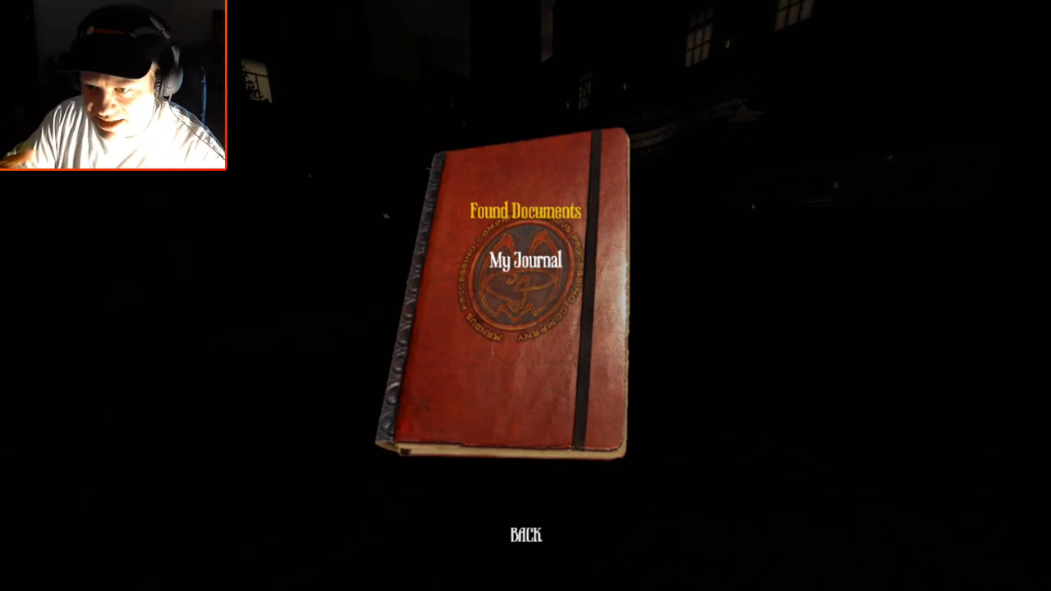
mouse_move(337, 329)
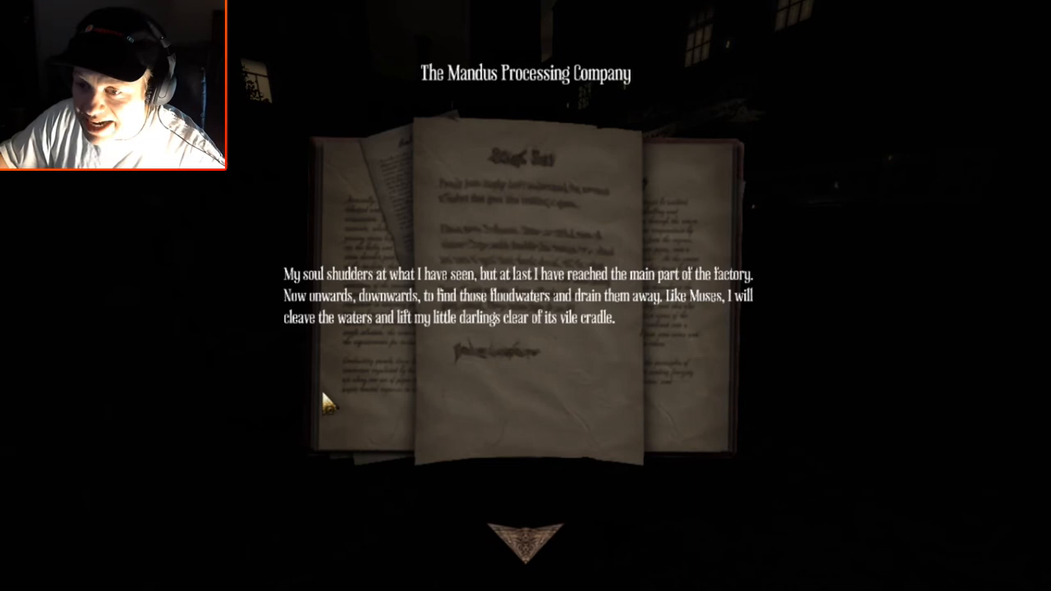
mouse_move(388, 355)
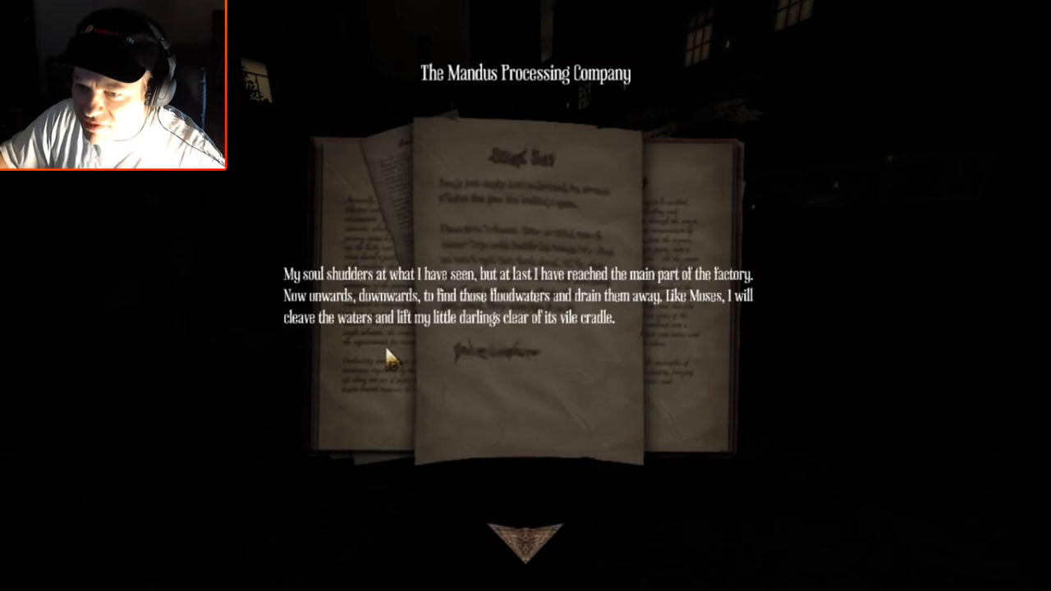
mouse_move(473, 542)
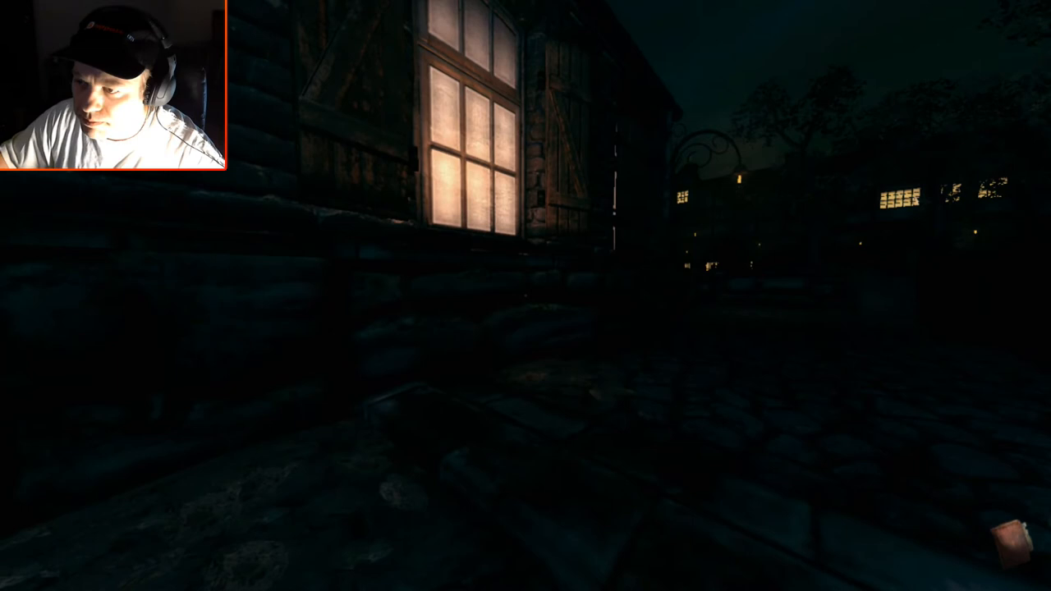
mouse_move(525, 296)
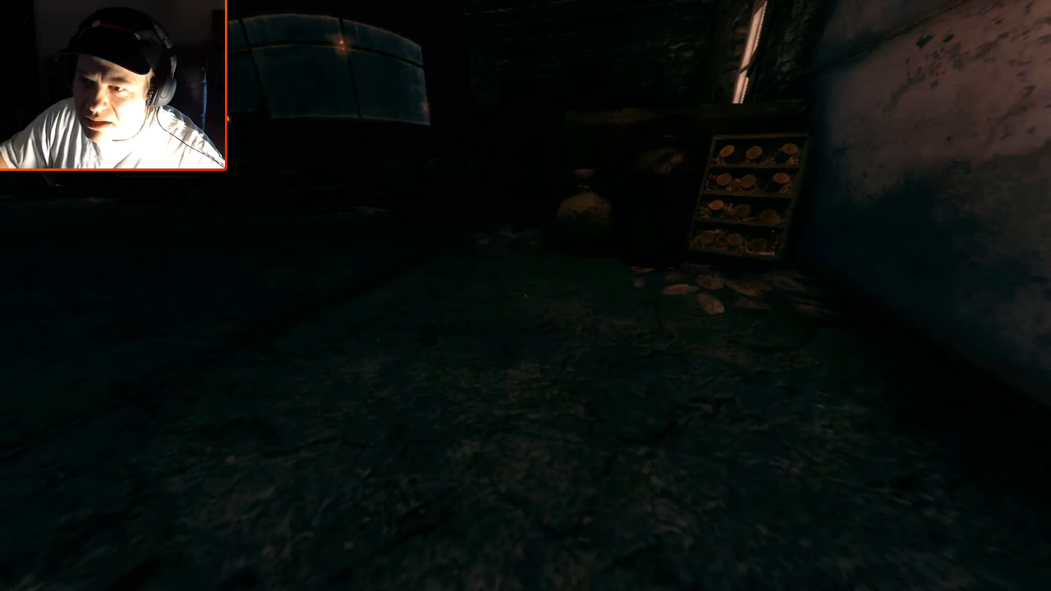
mouse_move(526, 296)
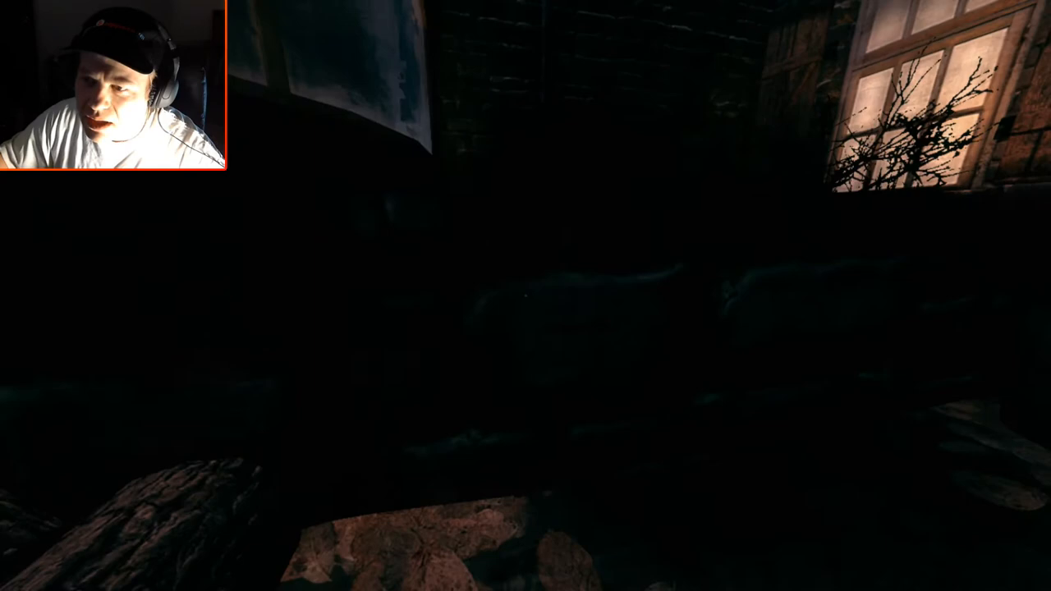
mouse_move(526, 296)
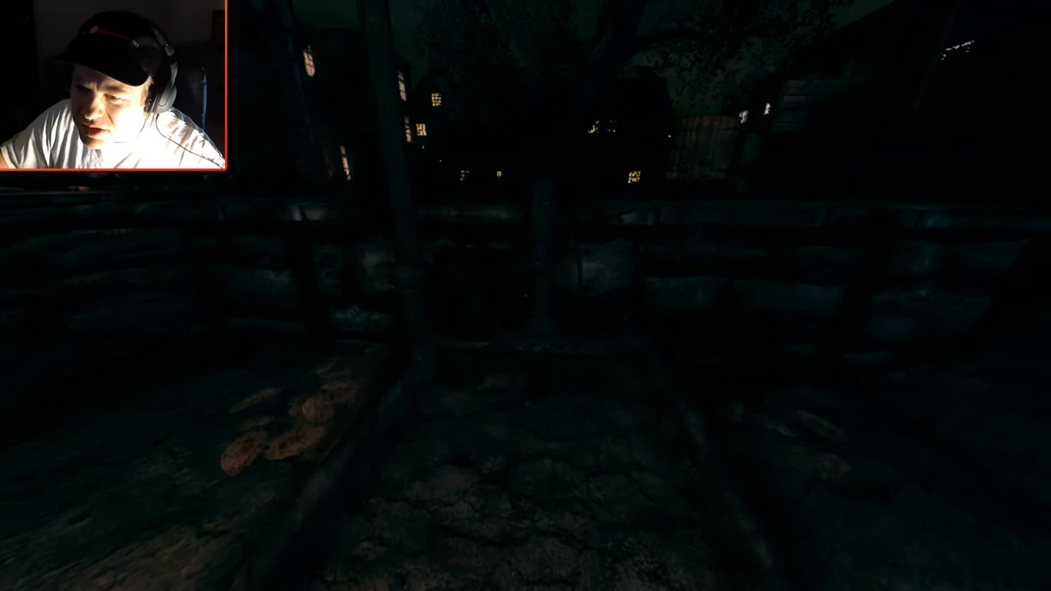
mouse_move(526, 296)
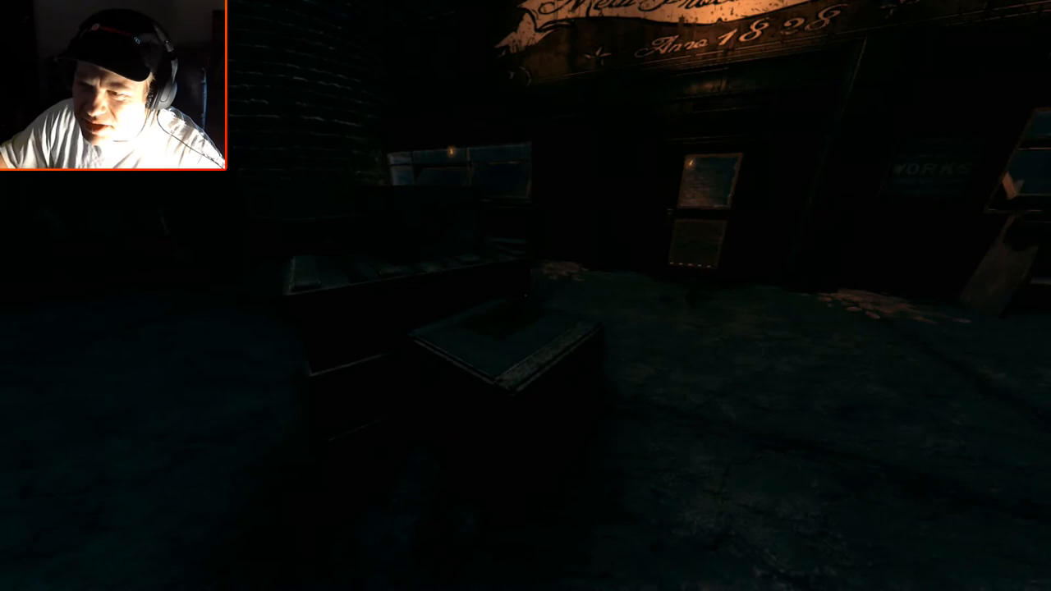
mouse_move(526, 296)
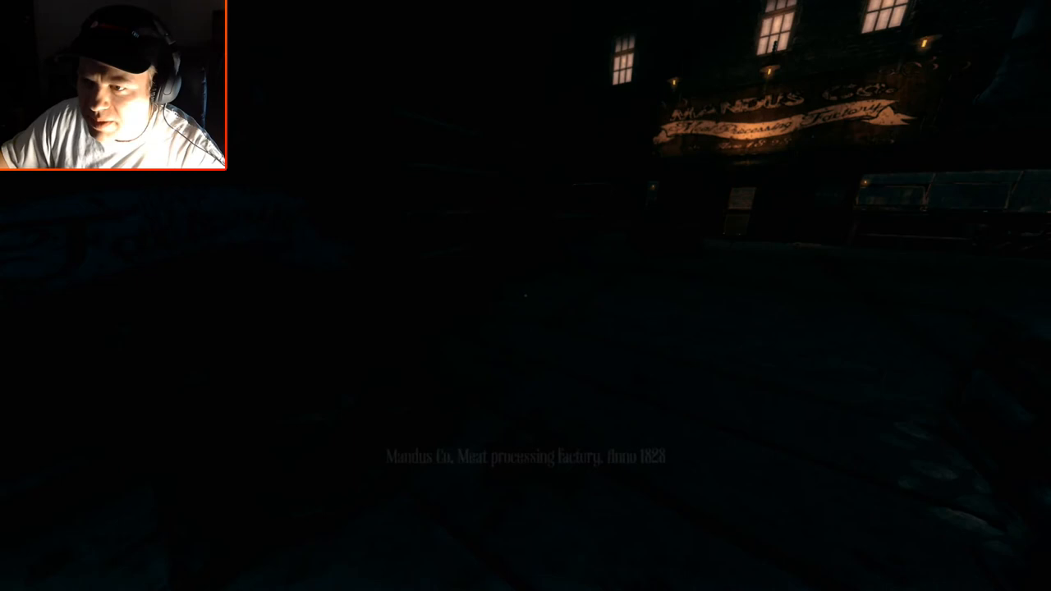
mouse_move(526, 295)
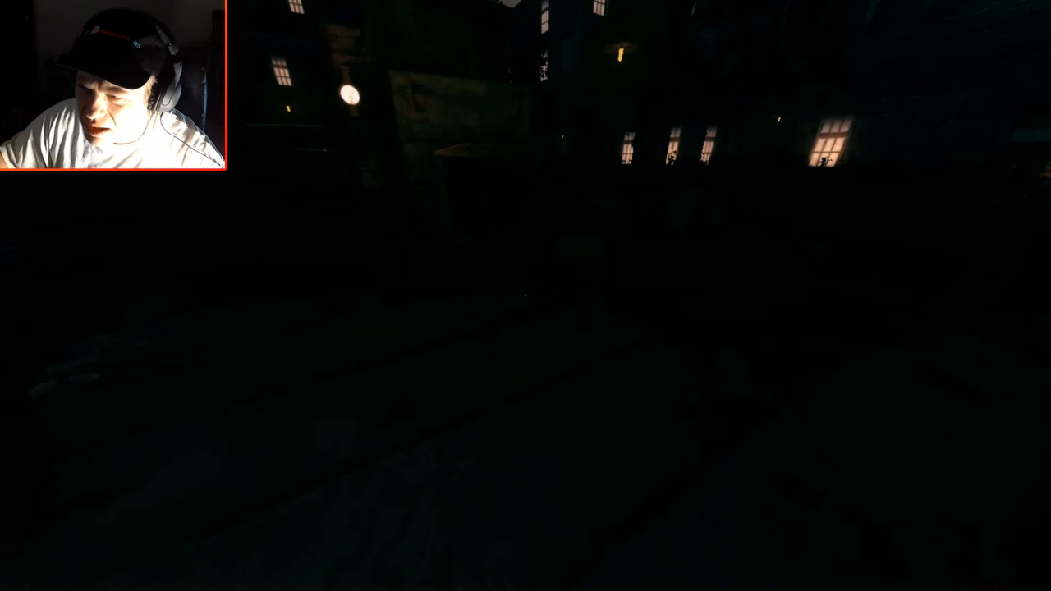
mouse_move(526, 296)
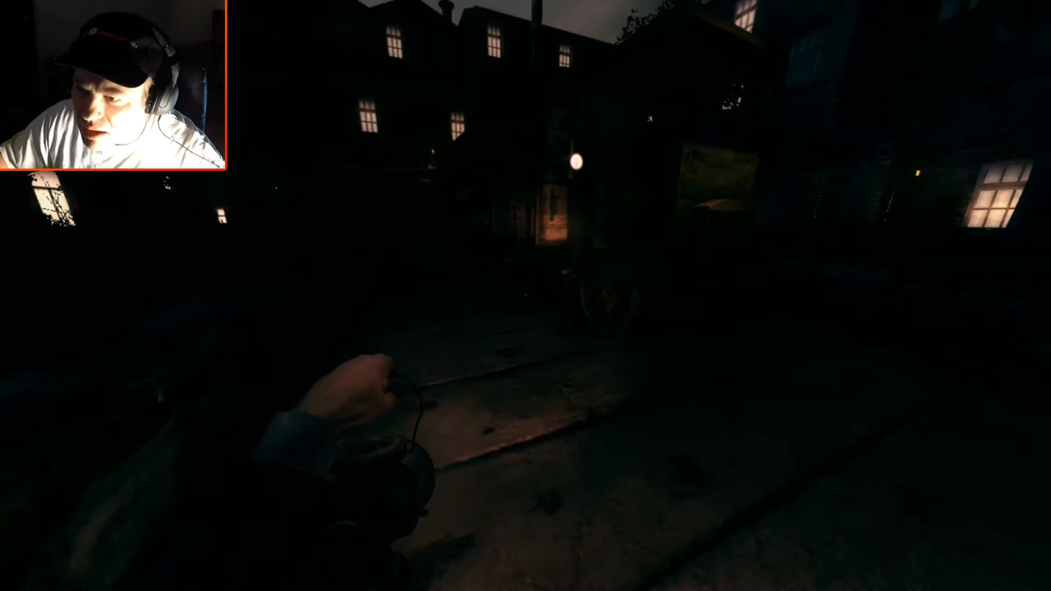
mouse_move(525, 296)
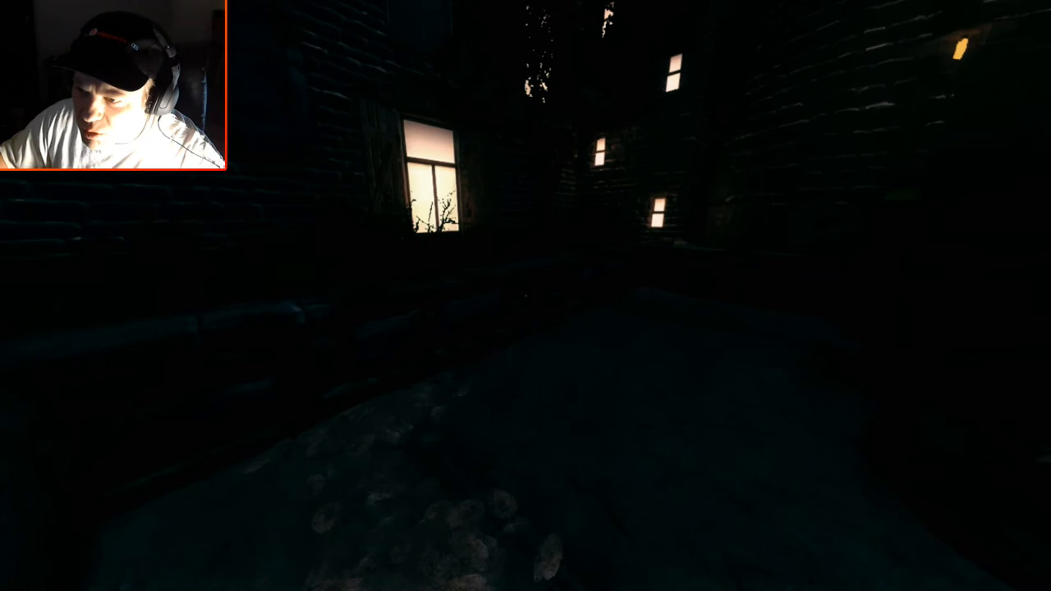
mouse_move(526, 295)
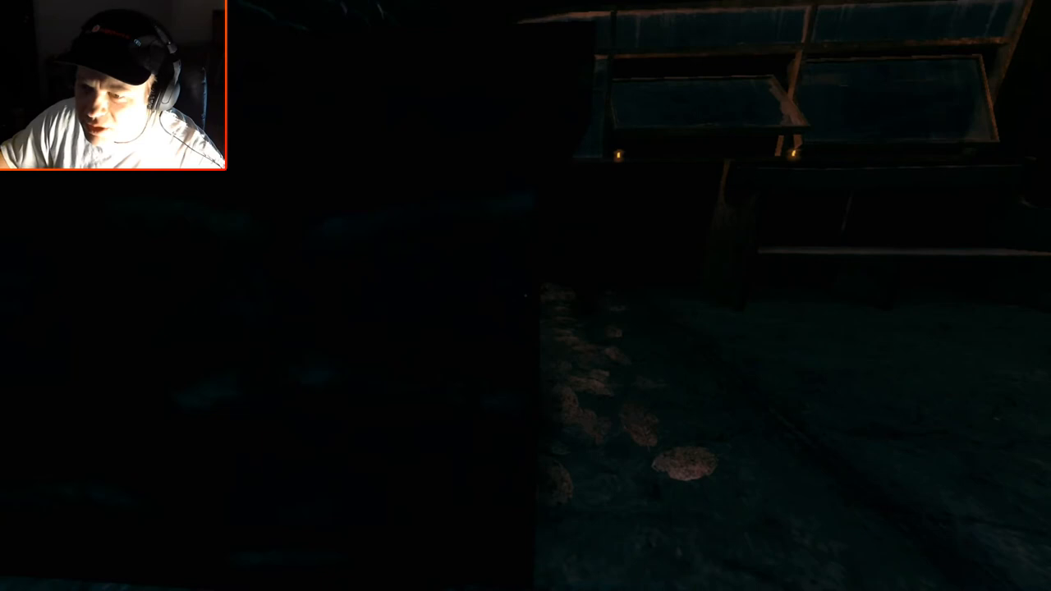
mouse_move(526, 296)
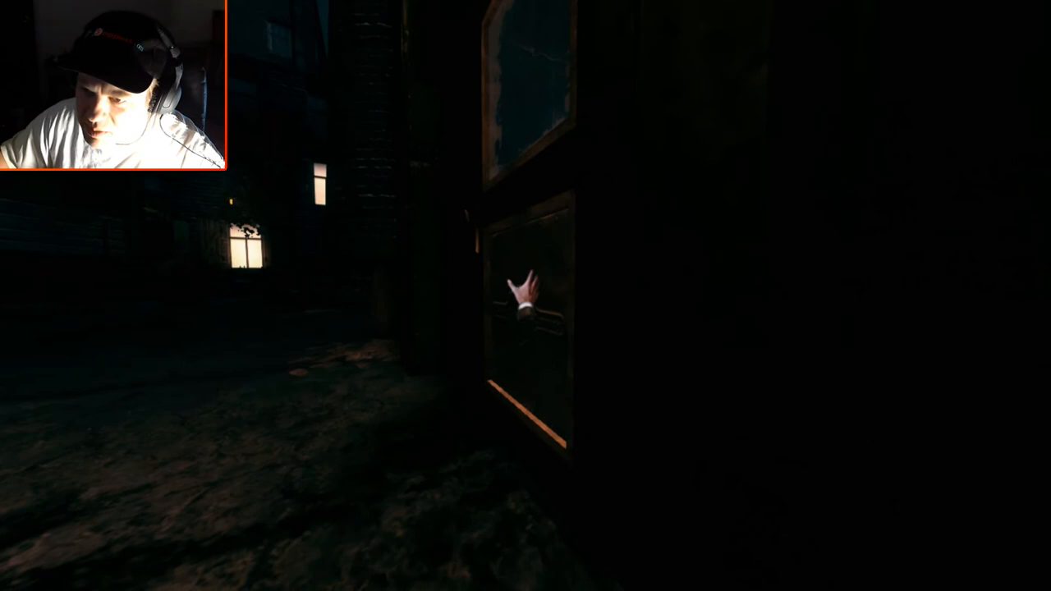
mouse_move(526, 296)
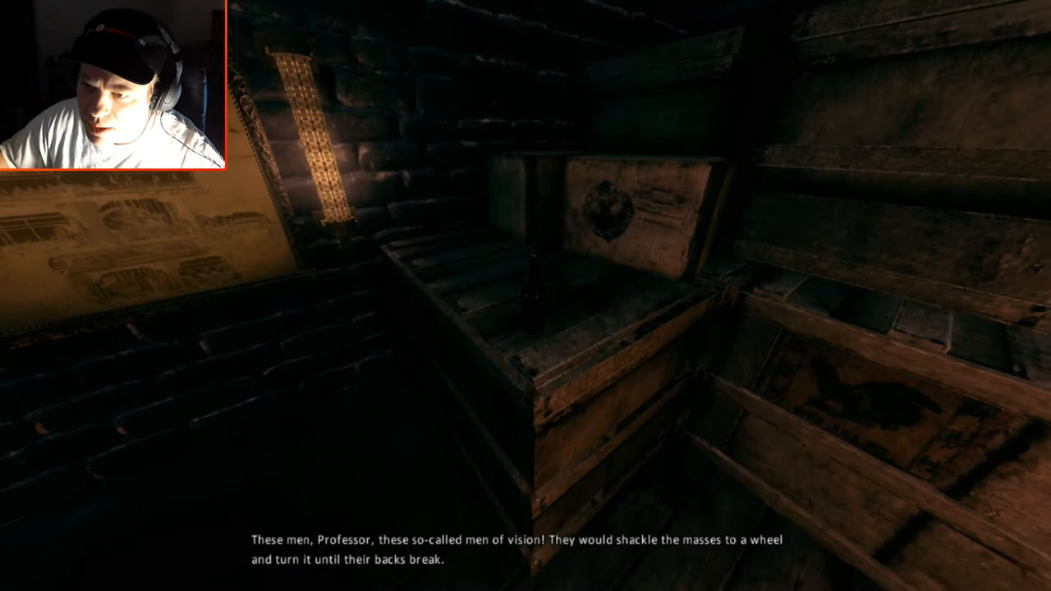
mouse_move(526, 295)
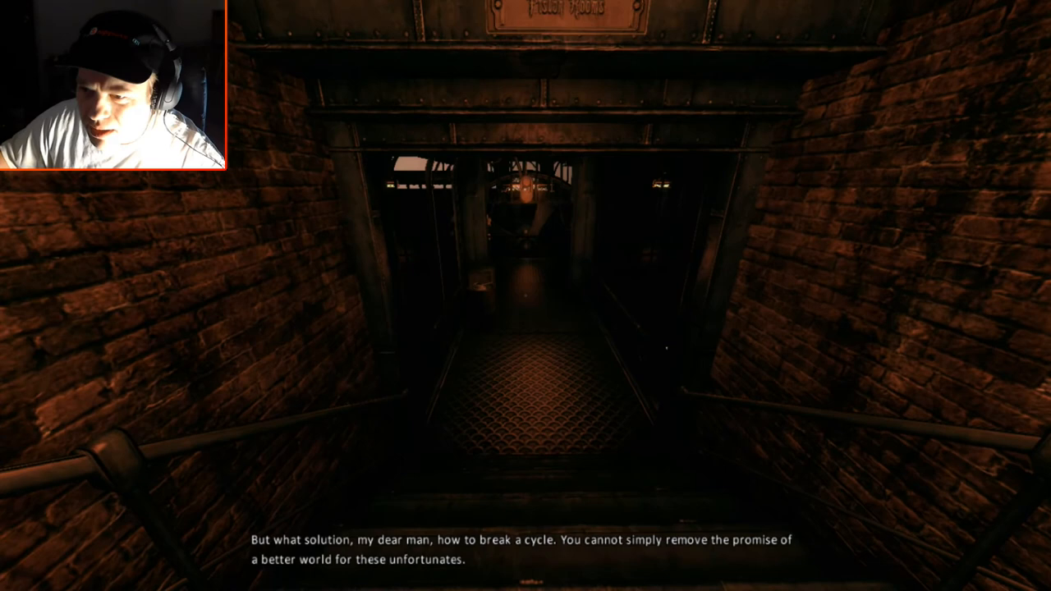
key("w")
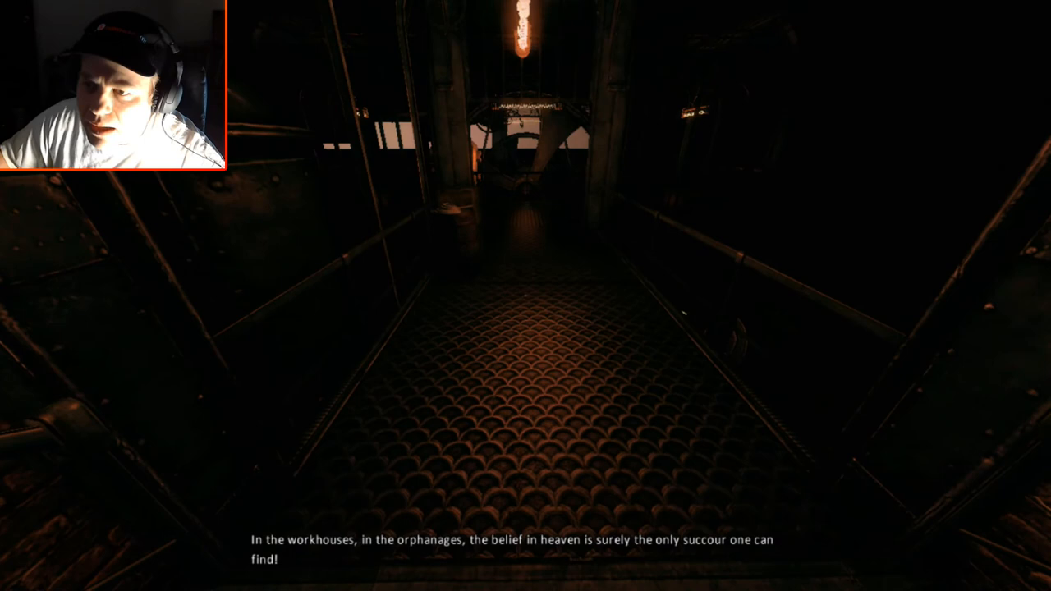
key("w")
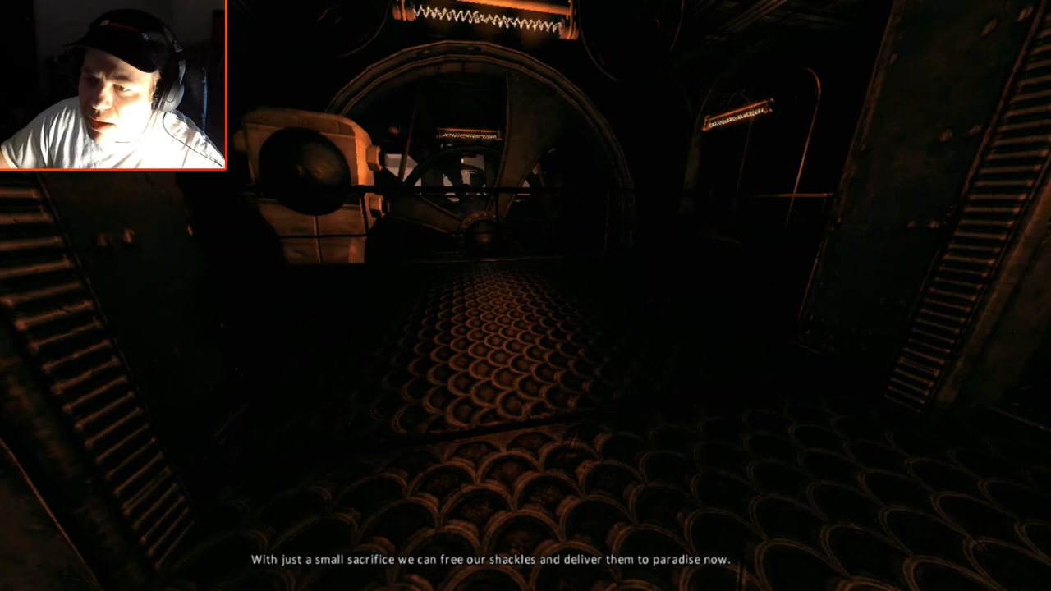
mouse_move(525, 296)
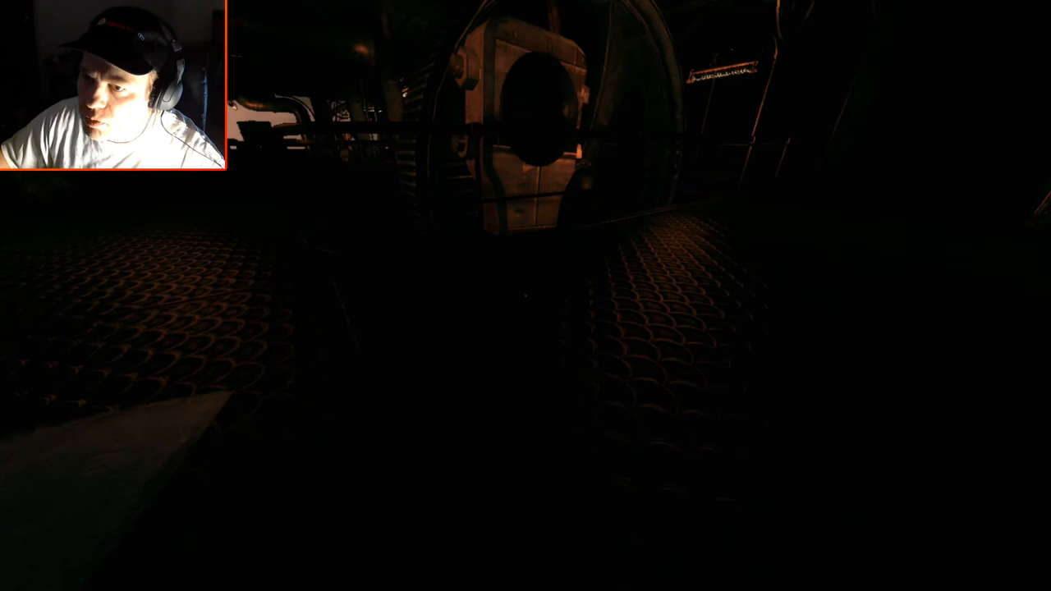
mouse_move(526, 296)
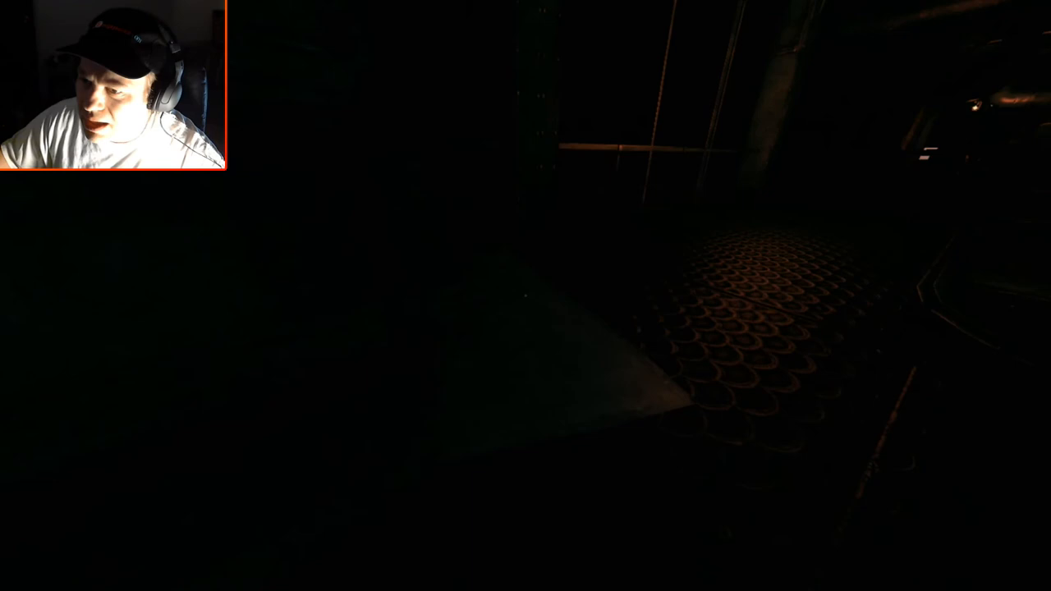
mouse_move(526, 296)
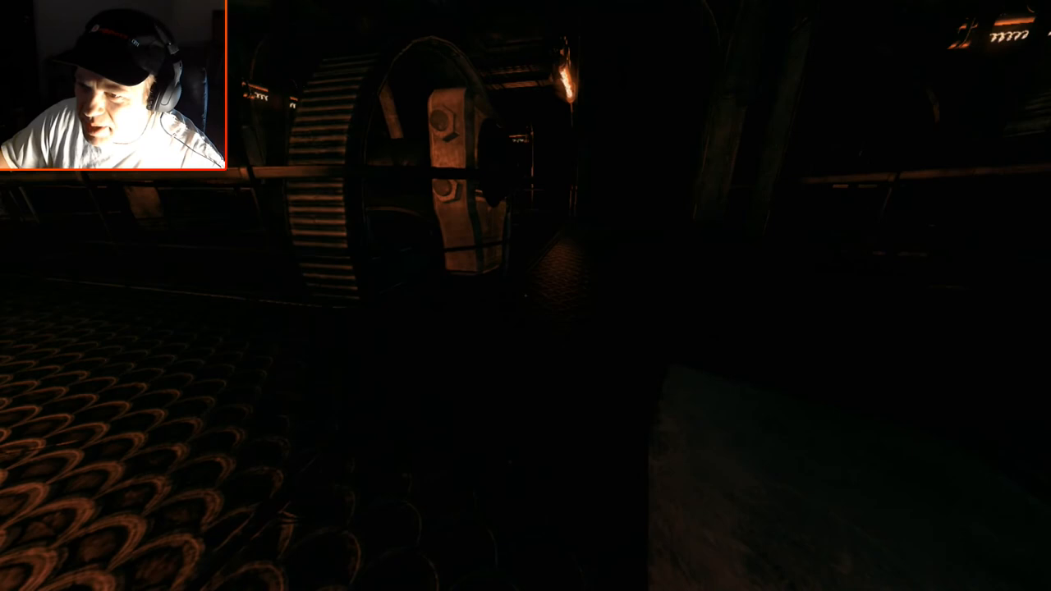
mouse_move(526, 296)
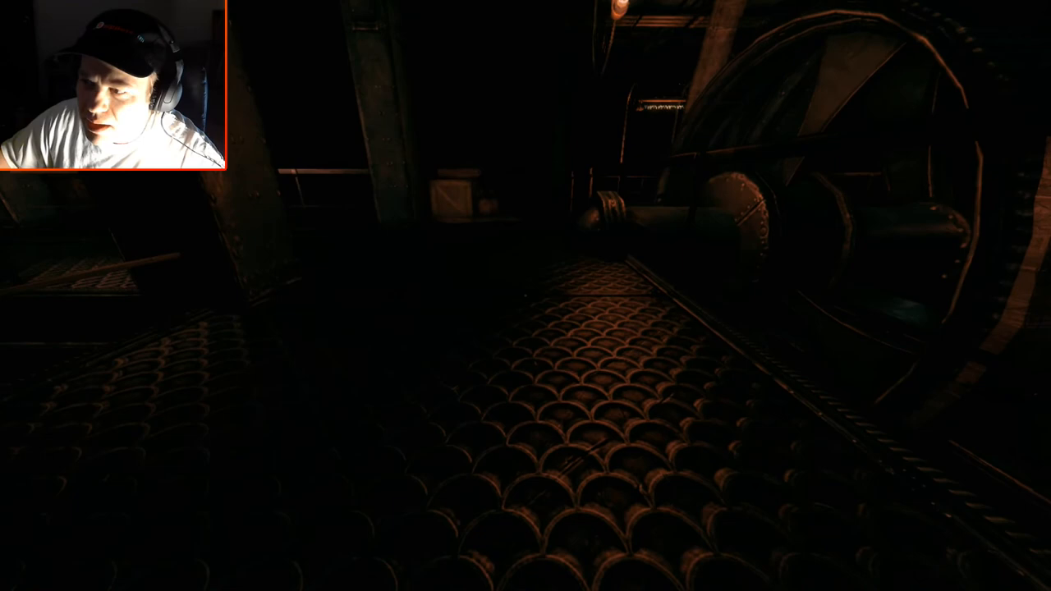
mouse_move(526, 296)
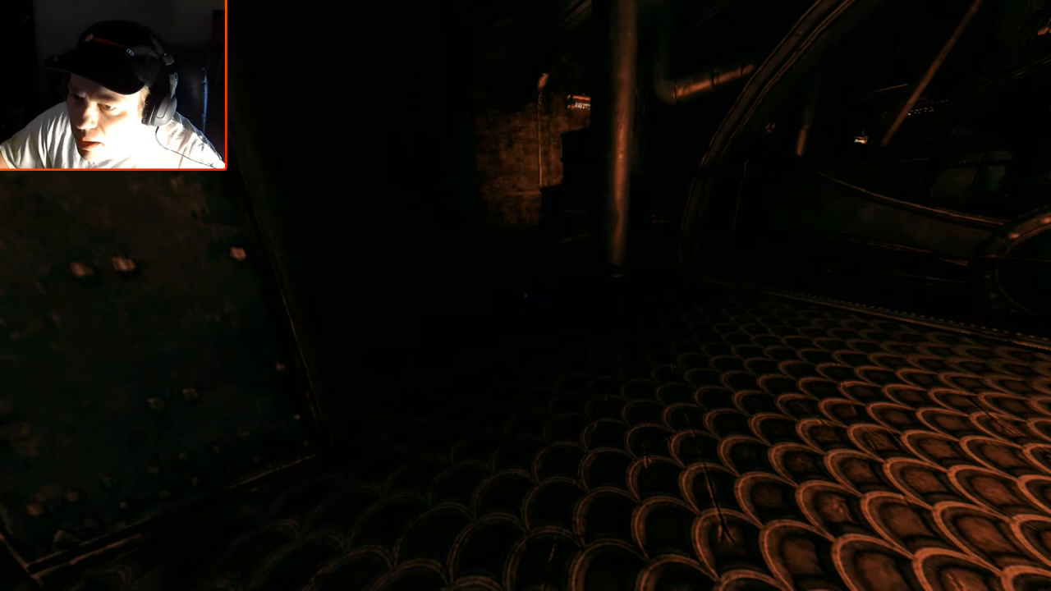
mouse_move(526, 295)
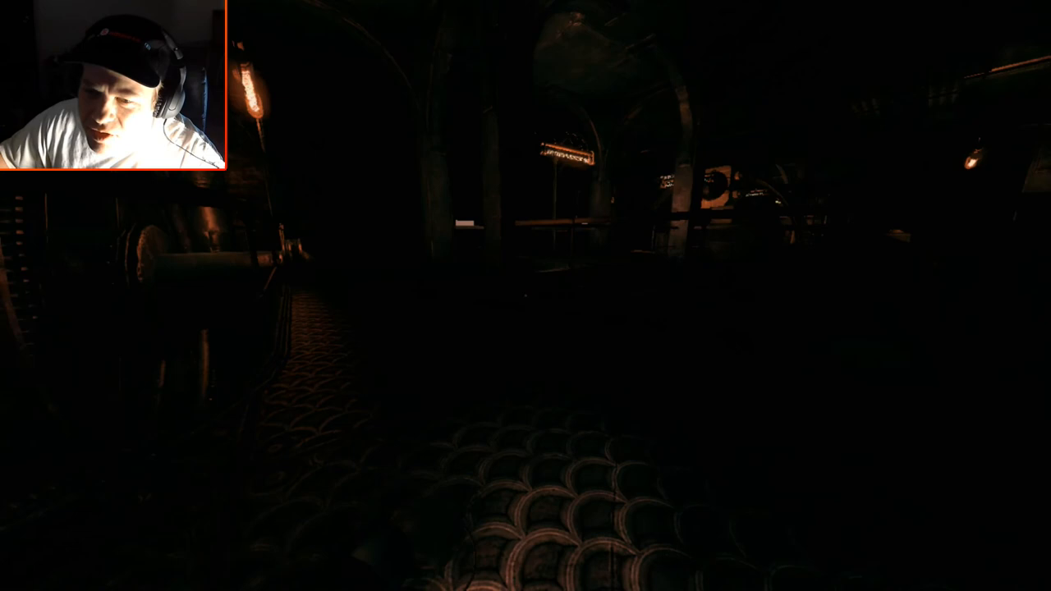
key("w")
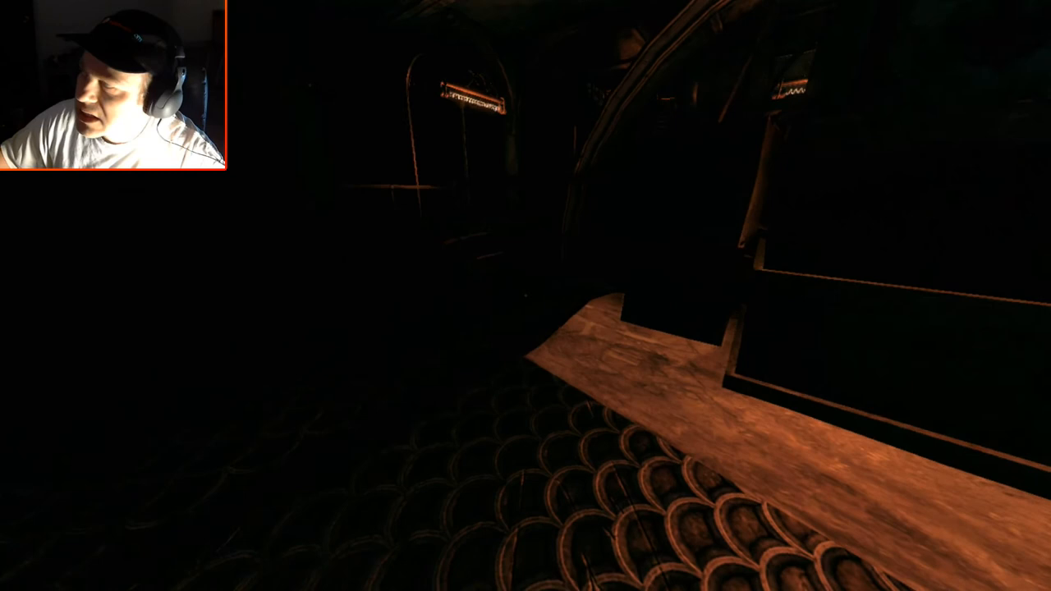
mouse_move(526, 296)
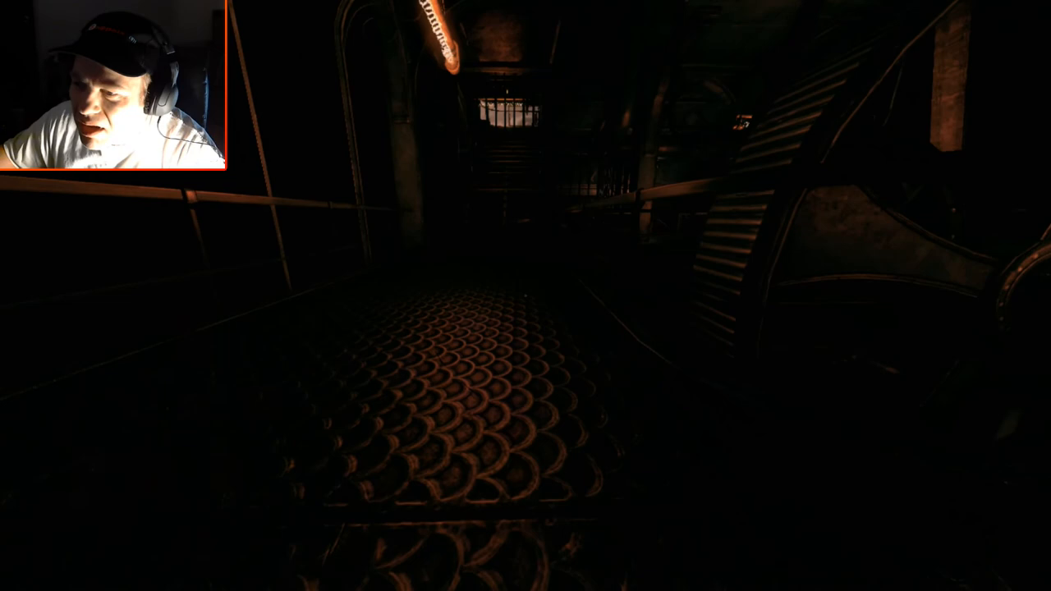
mouse_move(526, 296)
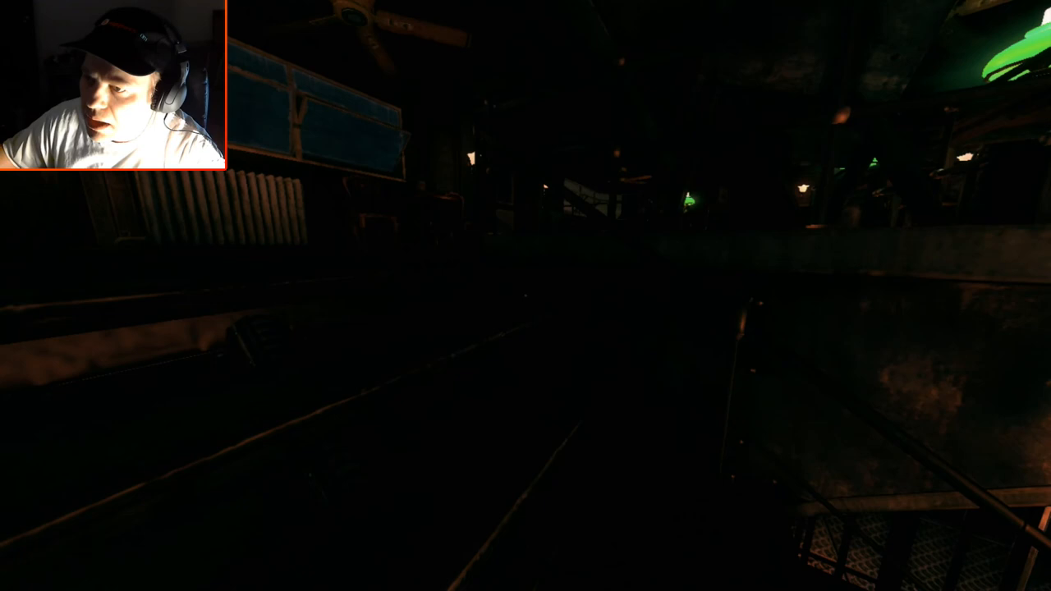
mouse_move(526, 296)
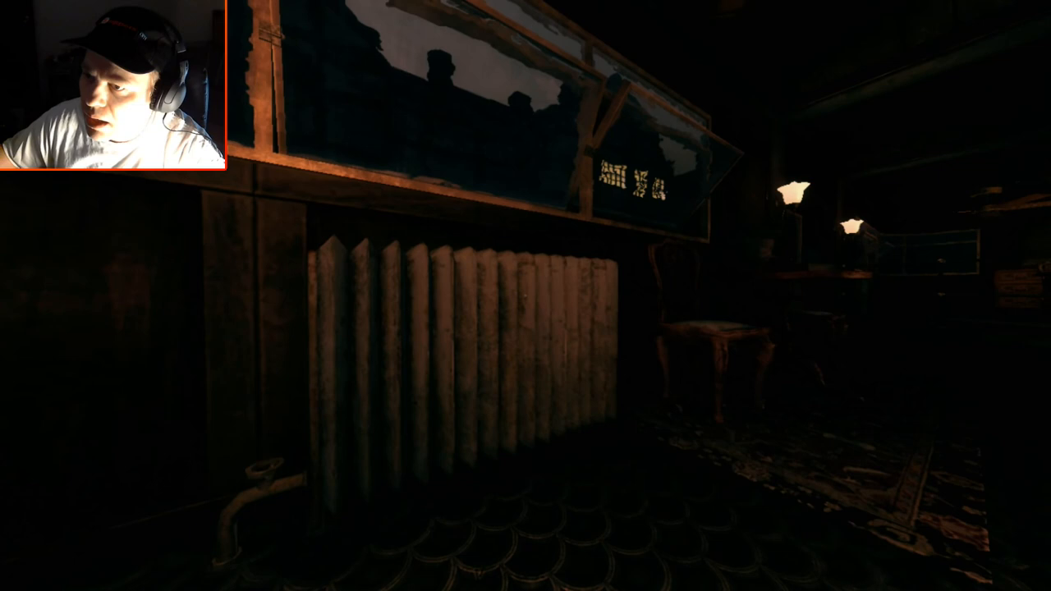
mouse_move(526, 296)
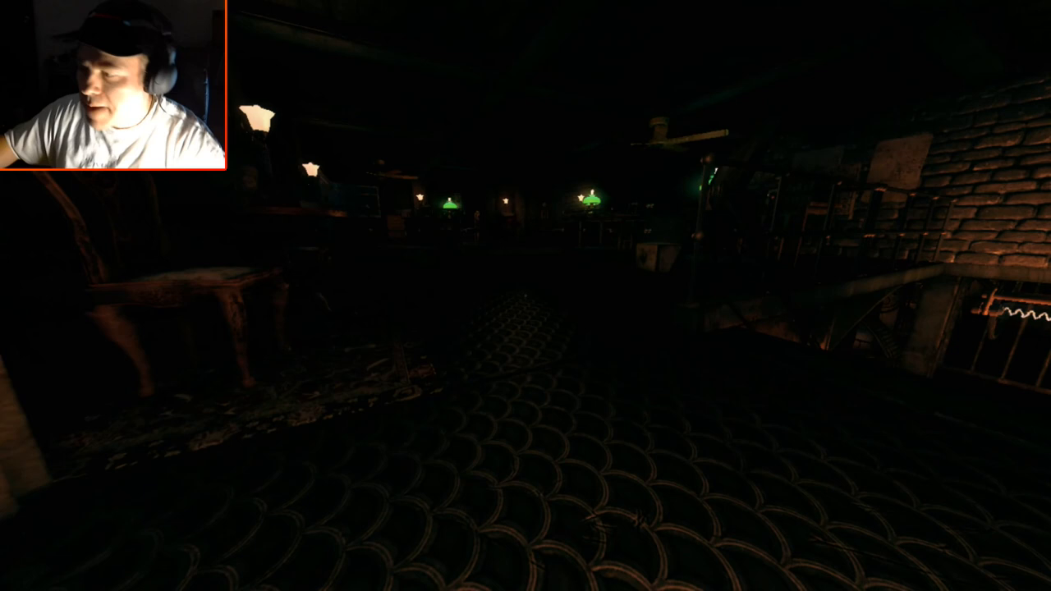